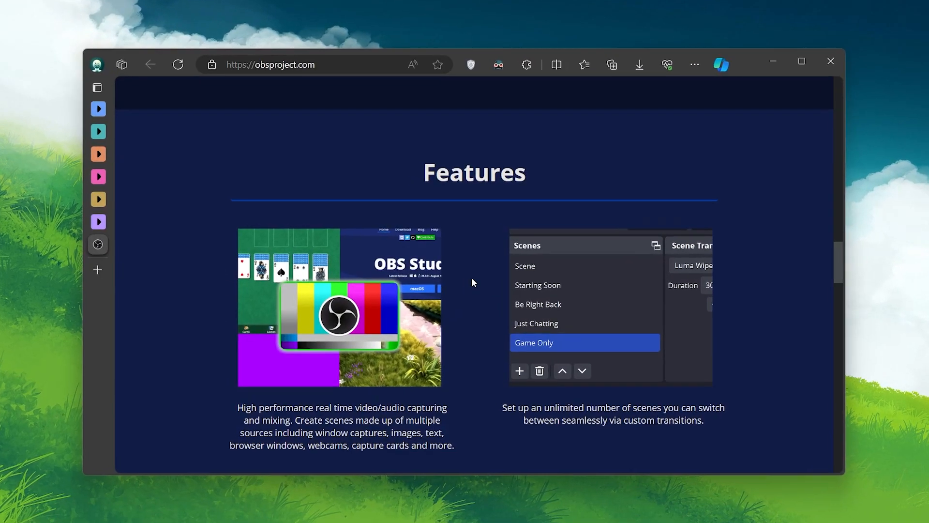
Run the downloaded OBS Studio 30.1.2 installer from Edge's downloads and approve the User Account Control prompt
{"action": "scroll", "scroll_direction": "down", "scroll_amount": 3}
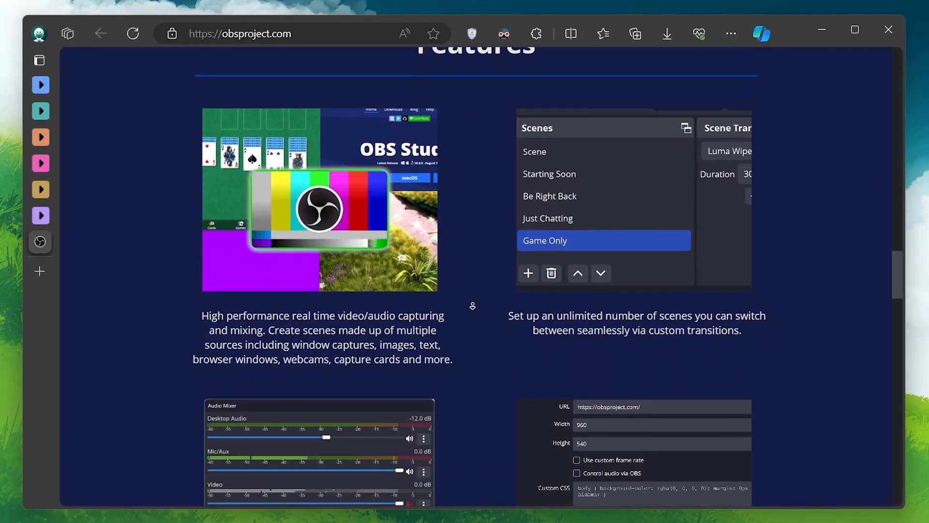
{"action": "scroll", "scroll_direction": "down", "scroll_amount": 3}
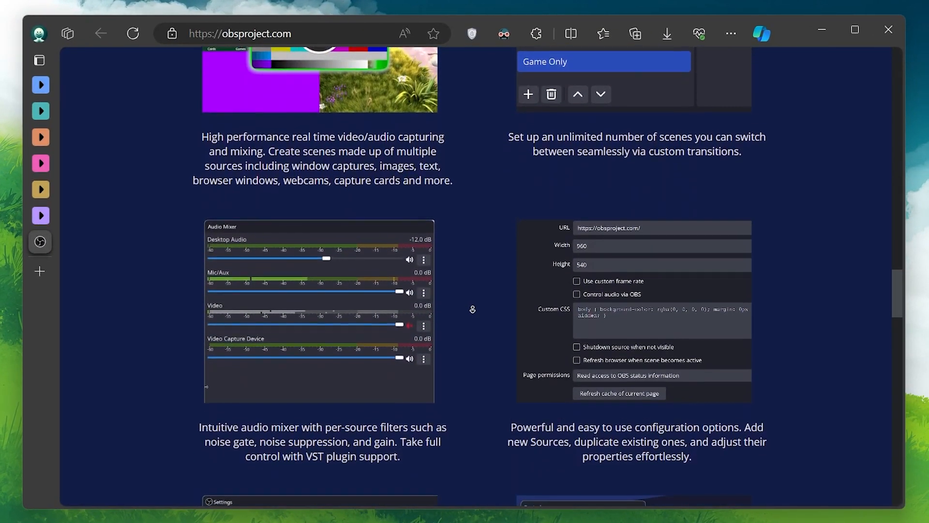
{"action": "scroll", "scroll_direction": "down", "scroll_amount": 3}
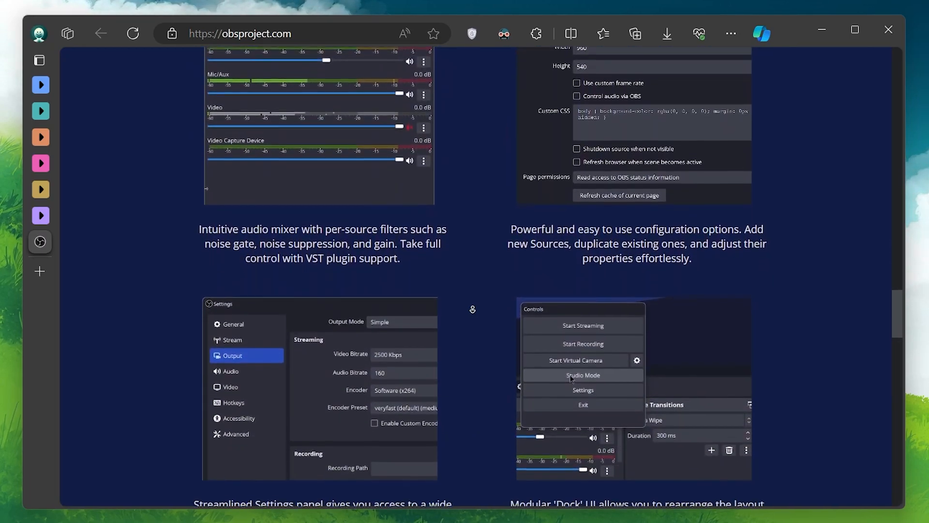
{"action": "scroll", "scroll_direction": "down", "scroll_amount": 3}
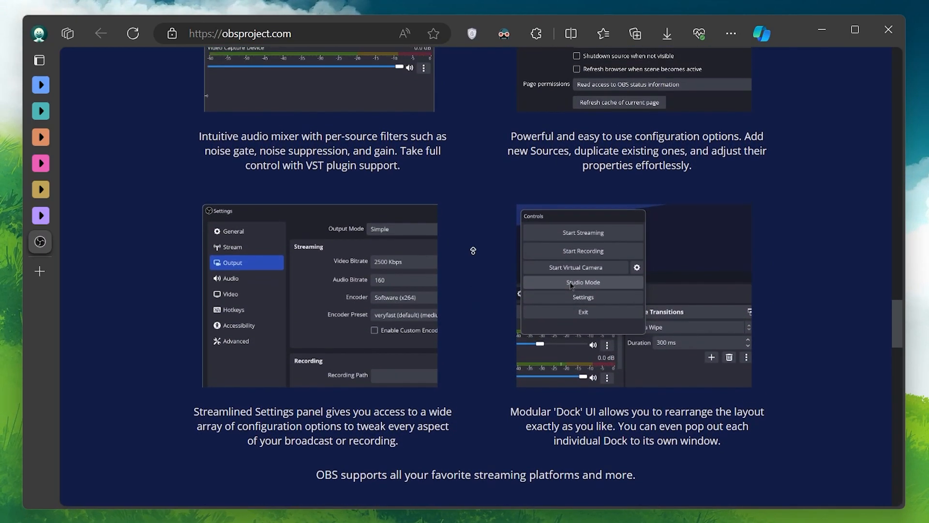
{"action": "scroll", "scroll_direction": "down", "scroll_amount": 3}
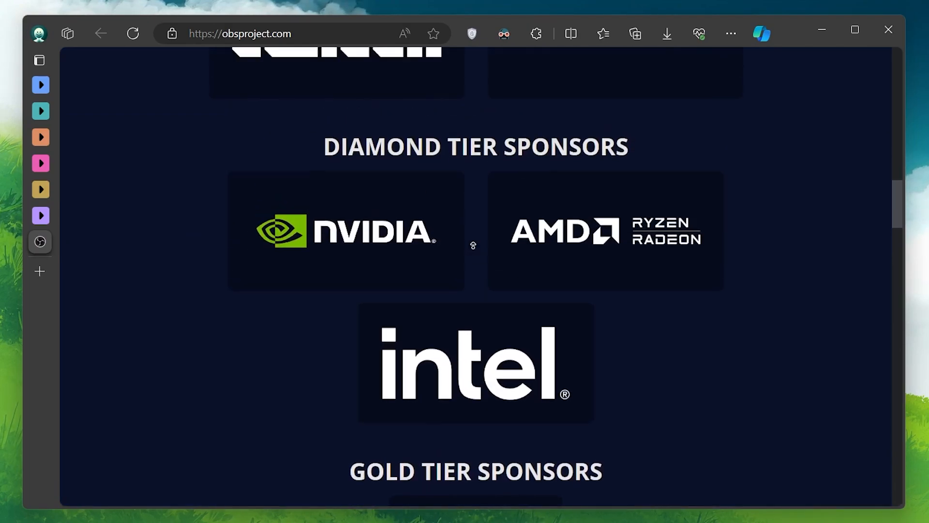
{"action": "scroll", "scroll_direction": "up", "scroll_amount": 3}
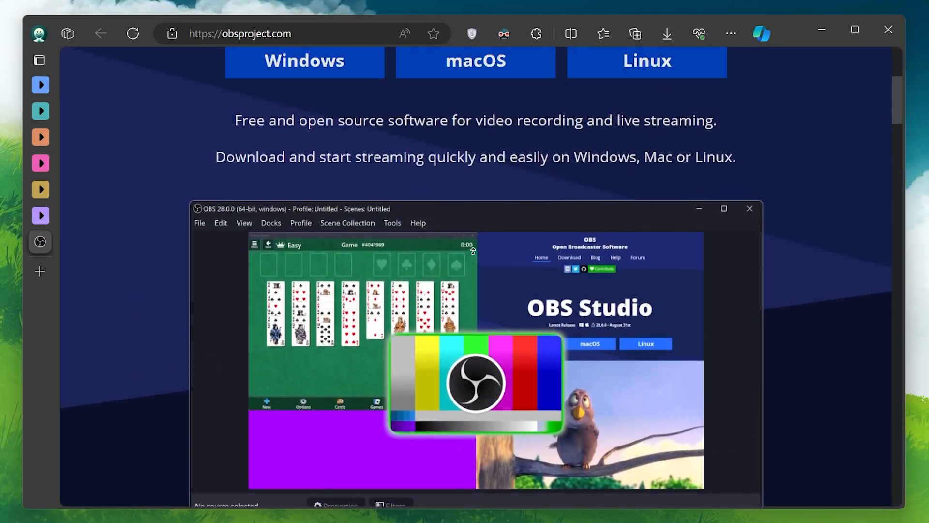
{"action": "scroll", "scroll_direction": "up", "scroll_amount": 3}
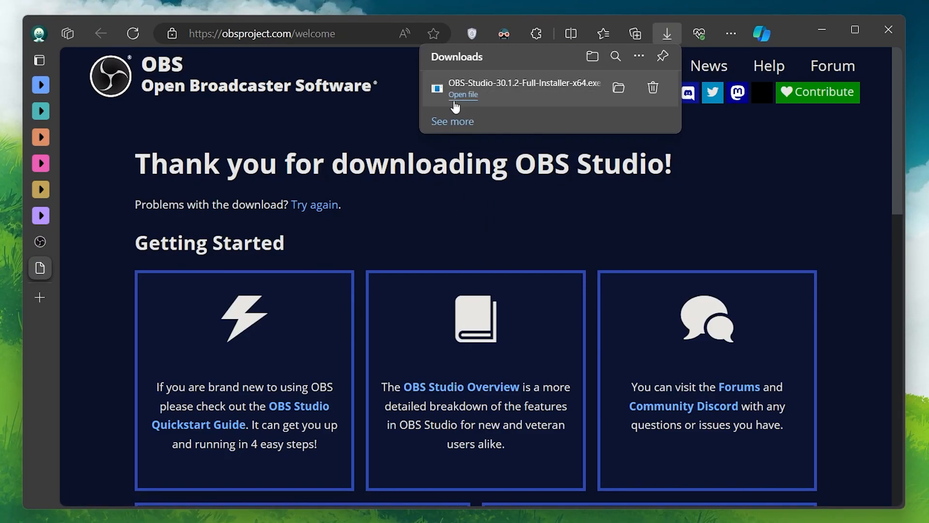
{"action": "mouse_move", "coordinate": [462, 227]}
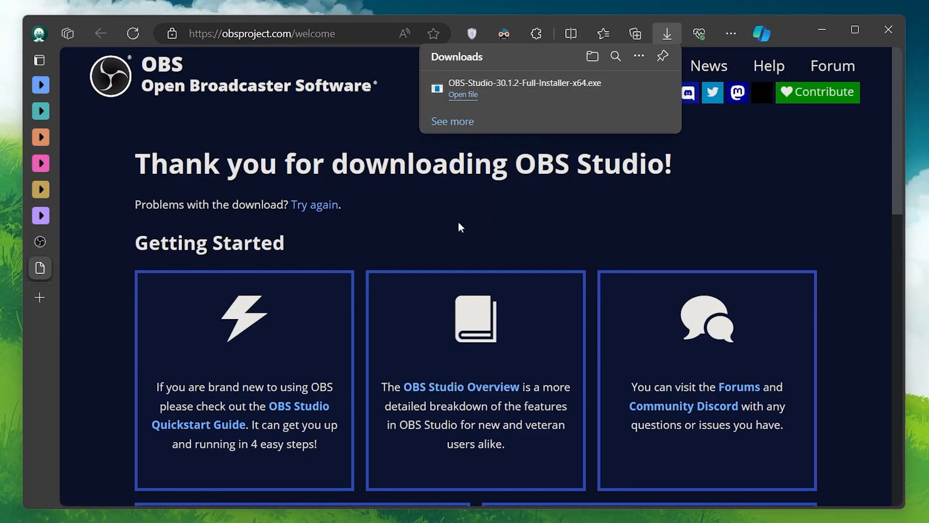
{"action": "left_click", "coordinate": [463, 94]}
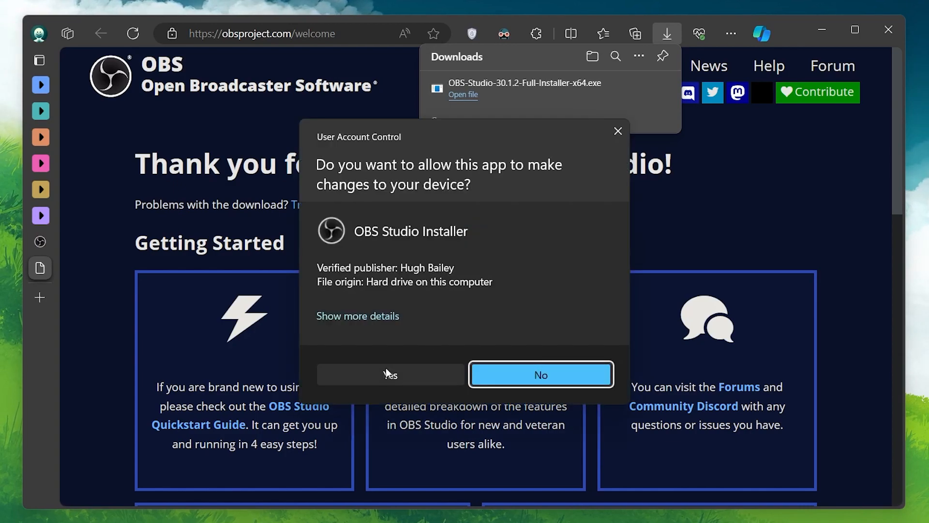
{"action": "left_click", "coordinate": [390, 374]}
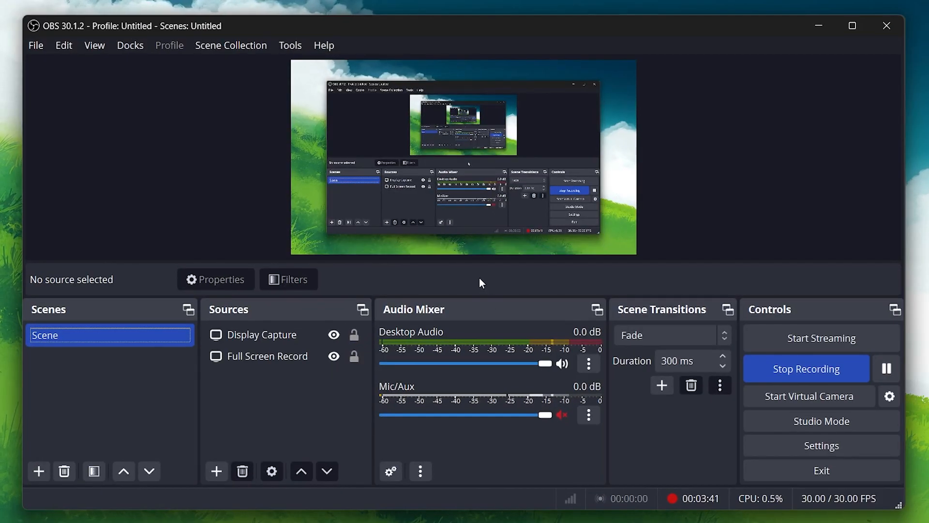
{"action": "mouse_move", "coordinate": [230, 319]}
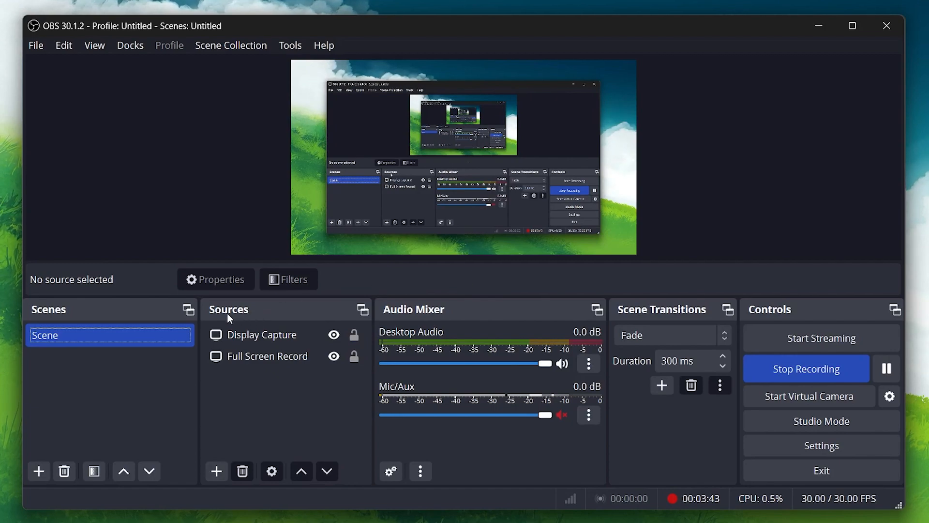
{"action": "mouse_move", "coordinate": [246, 391]}
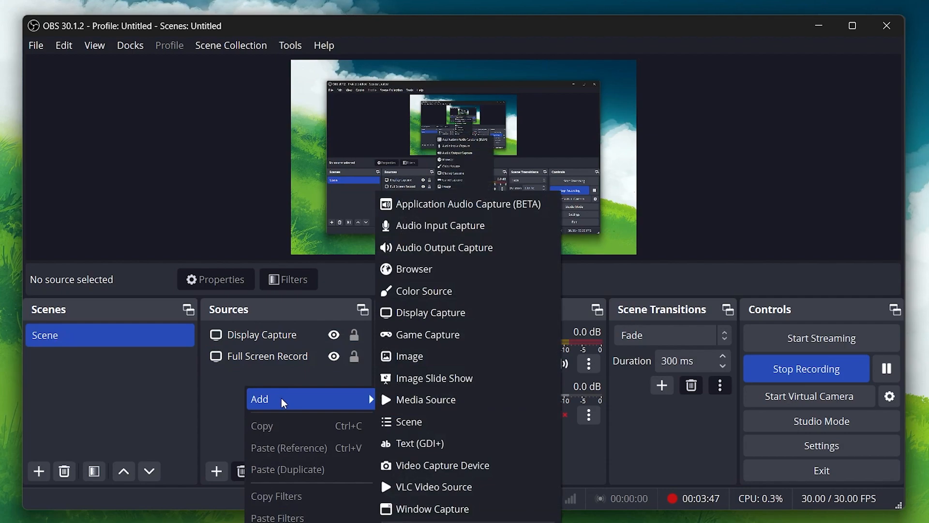
{"action": "mouse_move", "coordinate": [432, 312]}
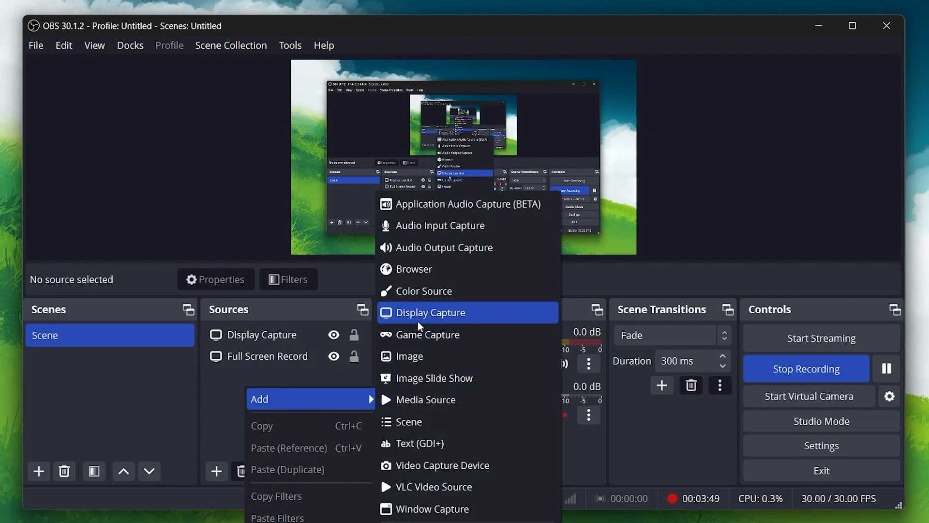
Add a Display Capture source from the Sources dock, opening its naming dialog
{"action": "left_click", "coordinate": [430, 312]}
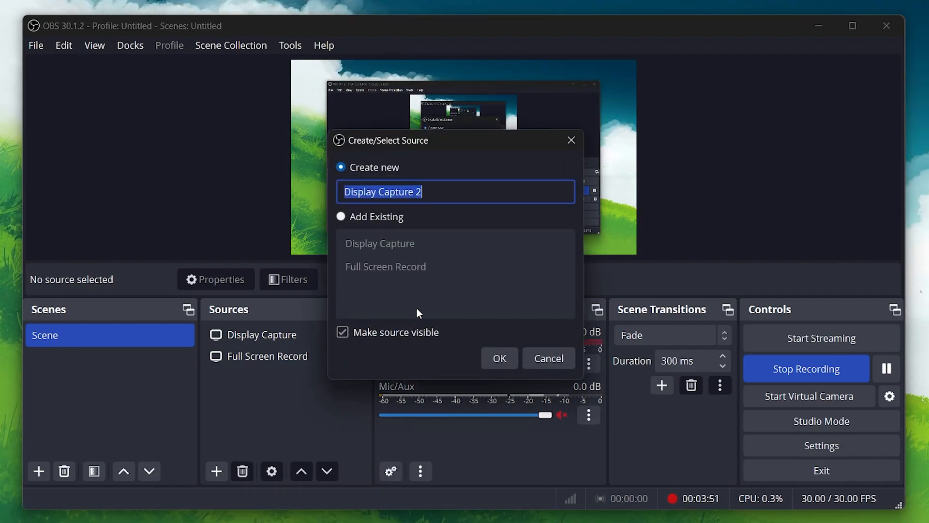
{"action": "mouse_move", "coordinate": [440, 195]}
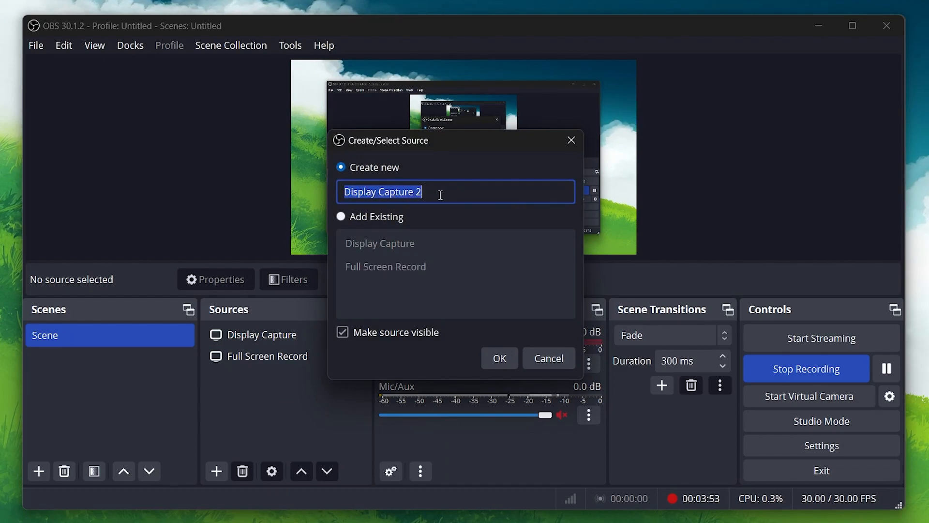
Name the new display capture source 'Example Capture' and confirm its creation
{"action": "type", "text": "Exam"}
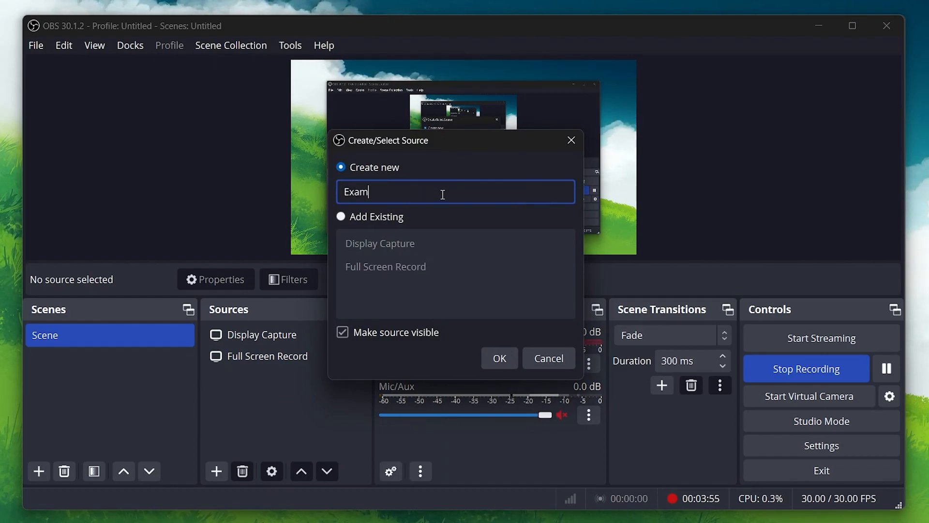
{"action": "type", "text": "ple Capture"}
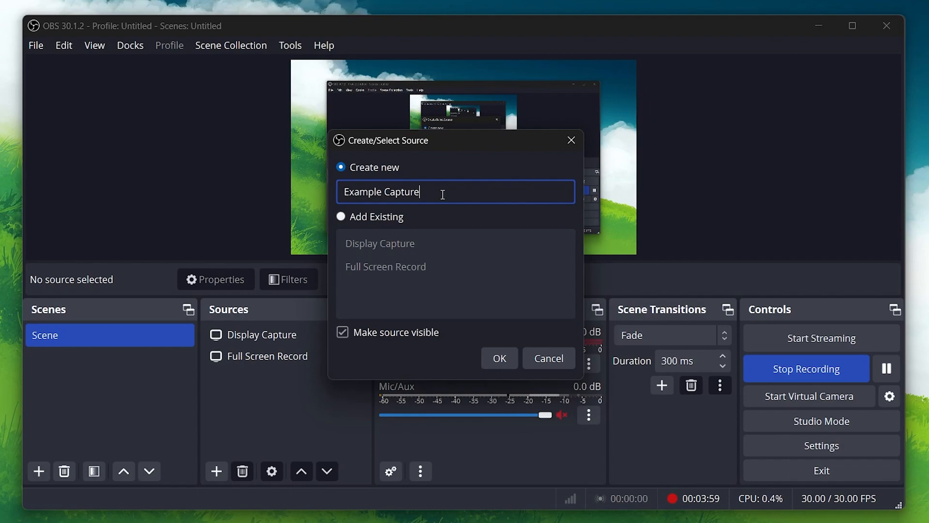
{"action": "left_click", "coordinate": [498, 358]}
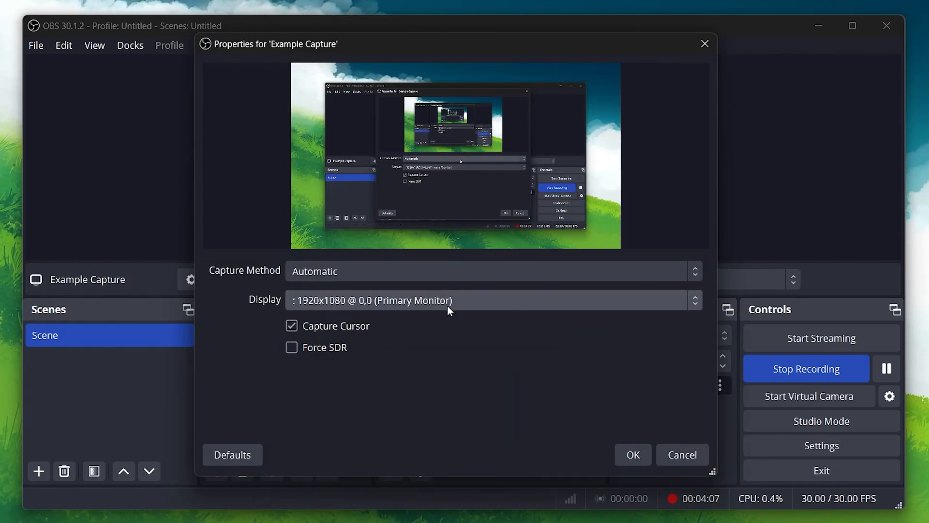
Accept Example Capture's properties with the primary monitor and Capture Cursor left on
{"action": "left_click", "coordinate": [291, 325]}
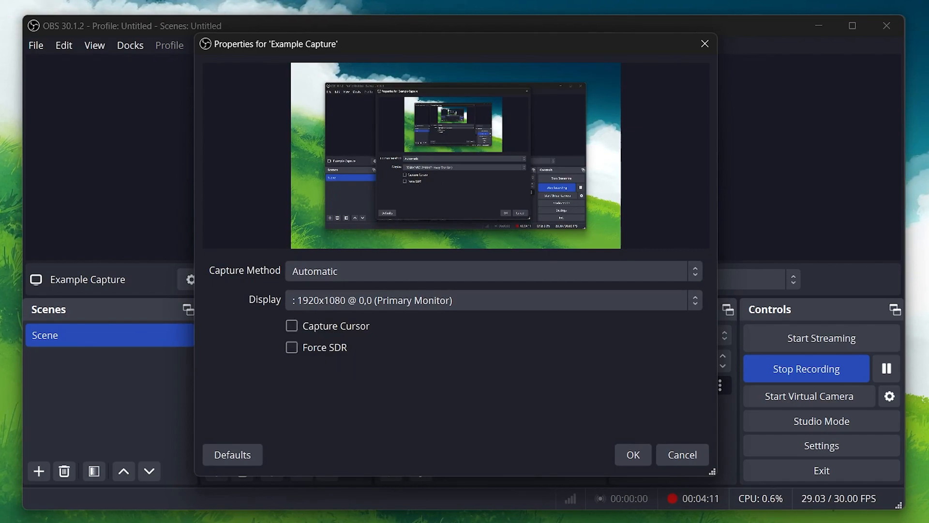
{"action": "left_click", "coordinate": [291, 325]}
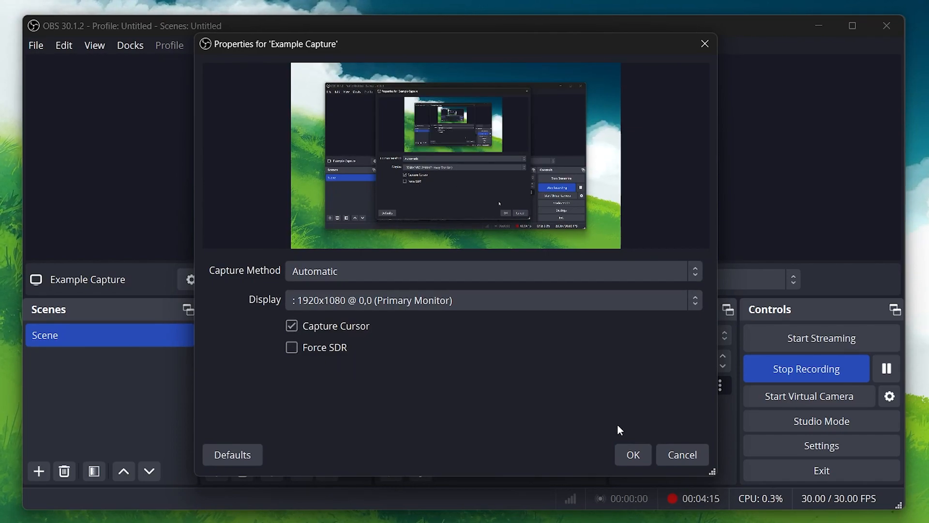
{"action": "left_click", "coordinate": [632, 455]}
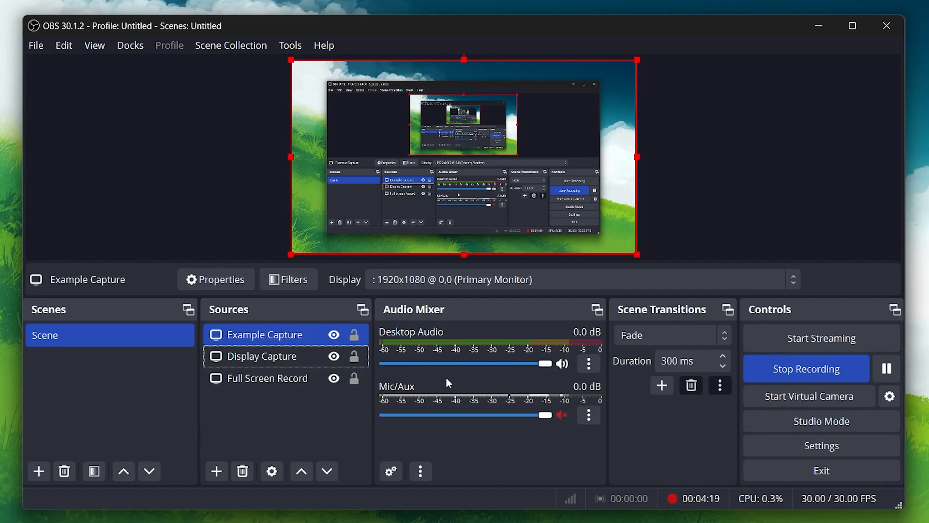
{"action": "mouse_move", "coordinate": [794, 364]}
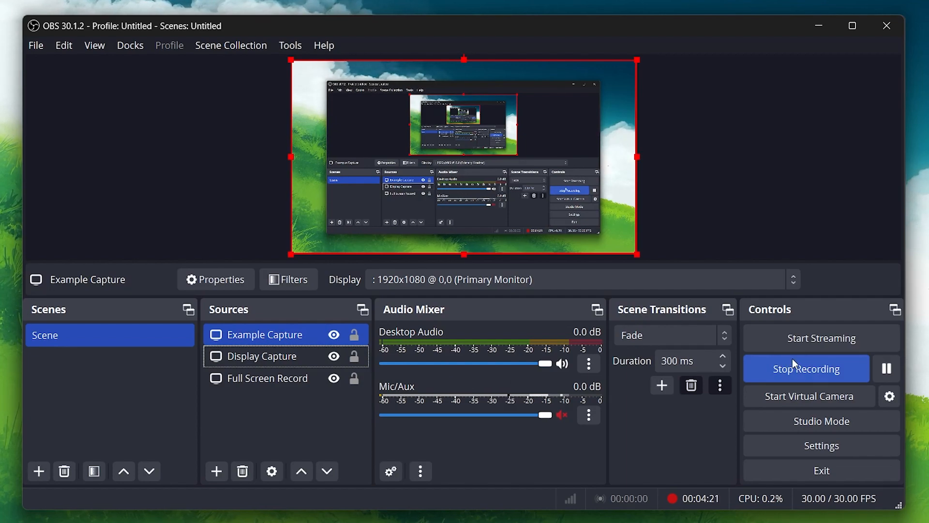
{"action": "mouse_move", "coordinate": [800, 383]}
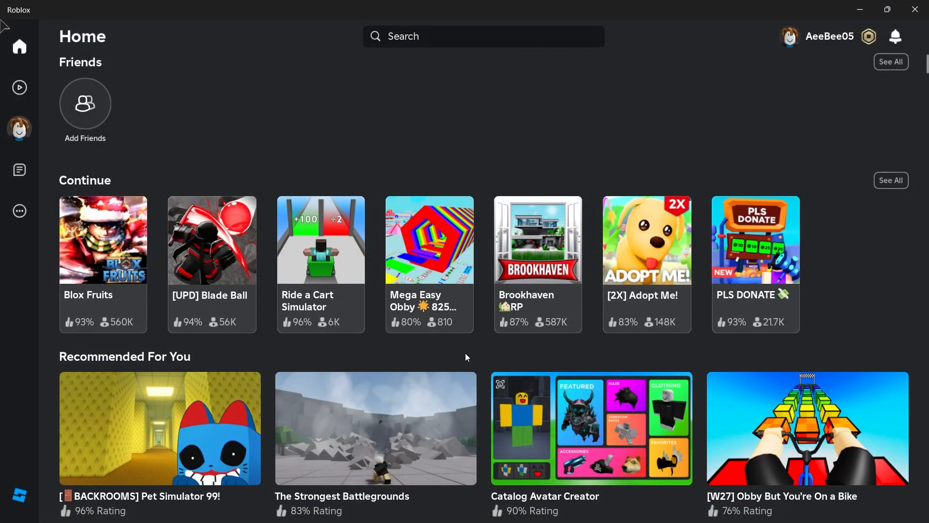
{"action": "mouse_move", "coordinate": [744, 296]}
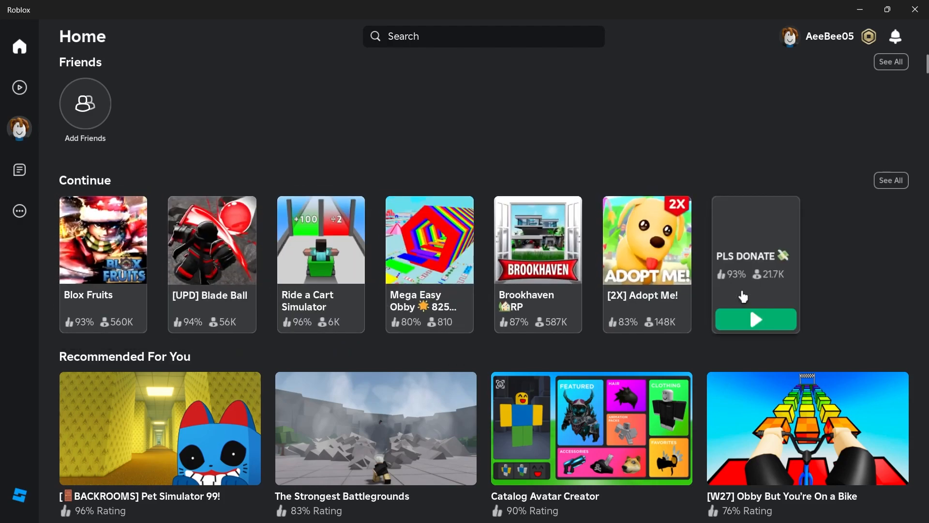
Open the Mega Easy Obby game page and press Play
{"action": "left_click", "coordinate": [429, 240]}
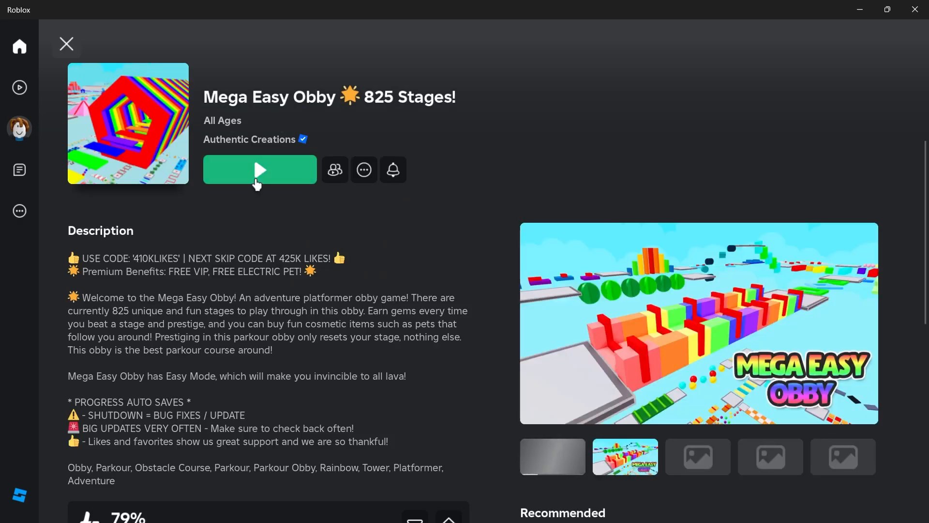
{"action": "left_click", "coordinate": [551, 456]}
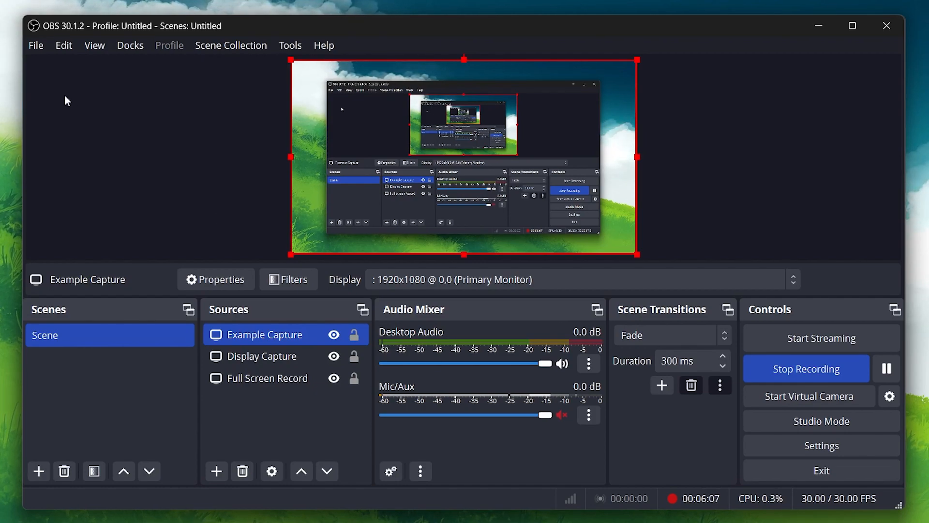
{"action": "left_click", "coordinate": [64, 45]}
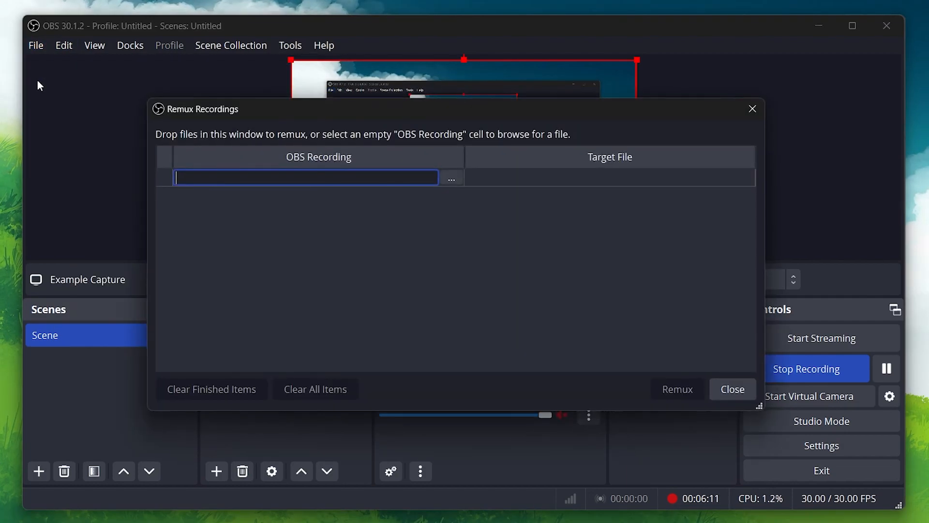
{"action": "mouse_move", "coordinate": [452, 187]}
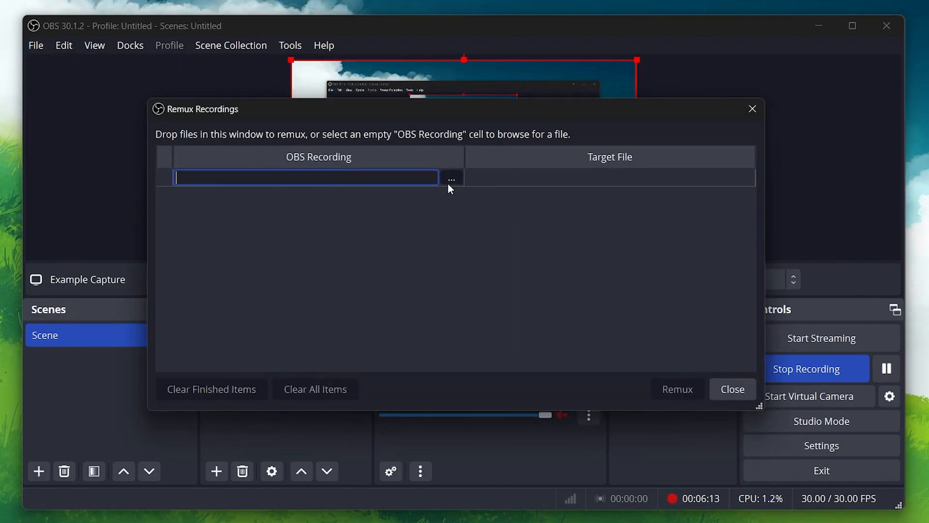
{"action": "left_click", "coordinate": [451, 178]}
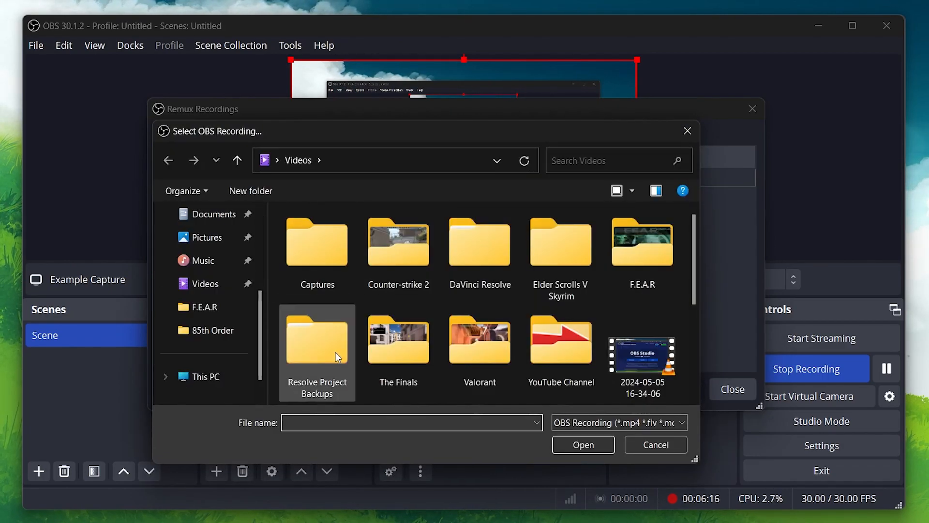
{"action": "scroll", "scroll_direction": "down", "scroll_amount": 3}
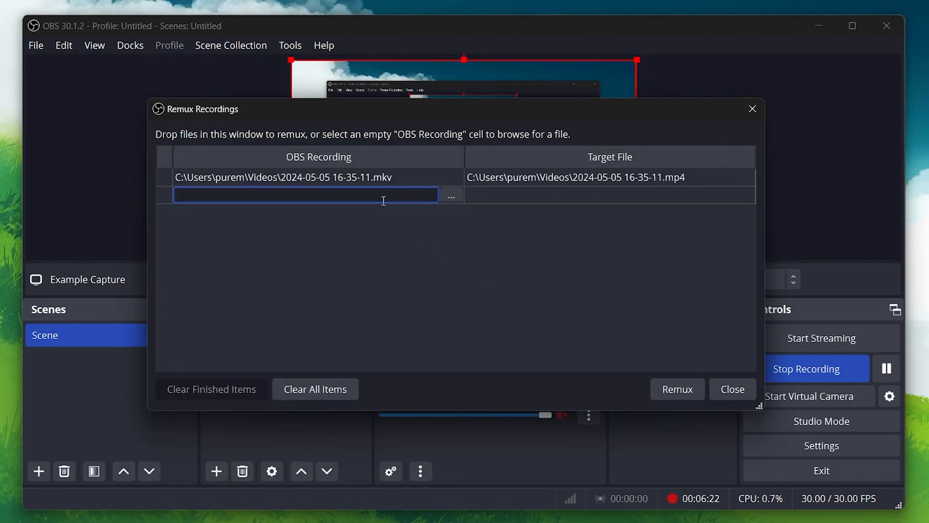
{"action": "mouse_move", "coordinate": [673, 188]}
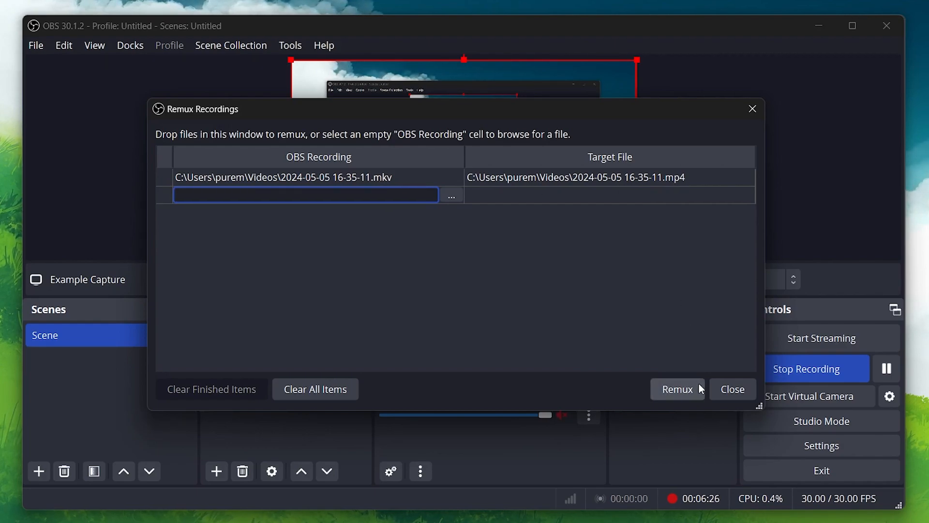
{"action": "left_click", "coordinate": [677, 389]}
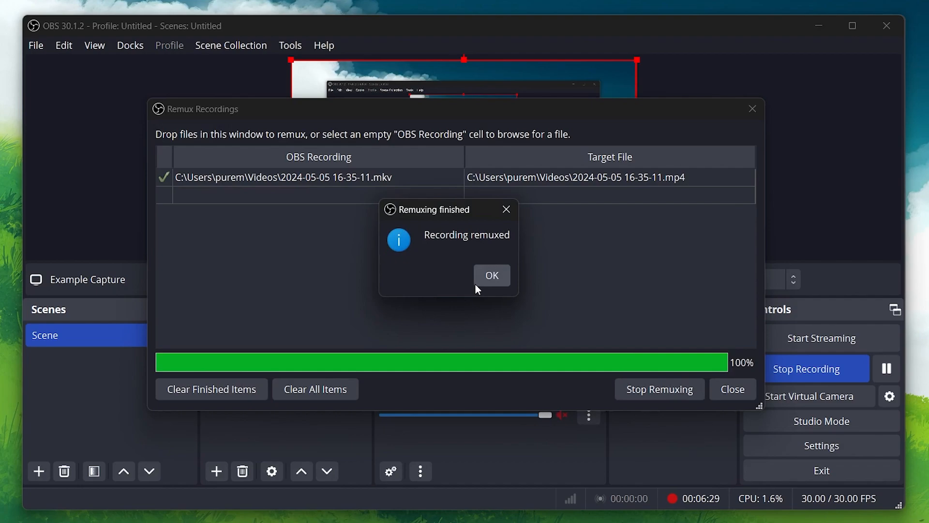
{"action": "left_click", "coordinate": [491, 275]}
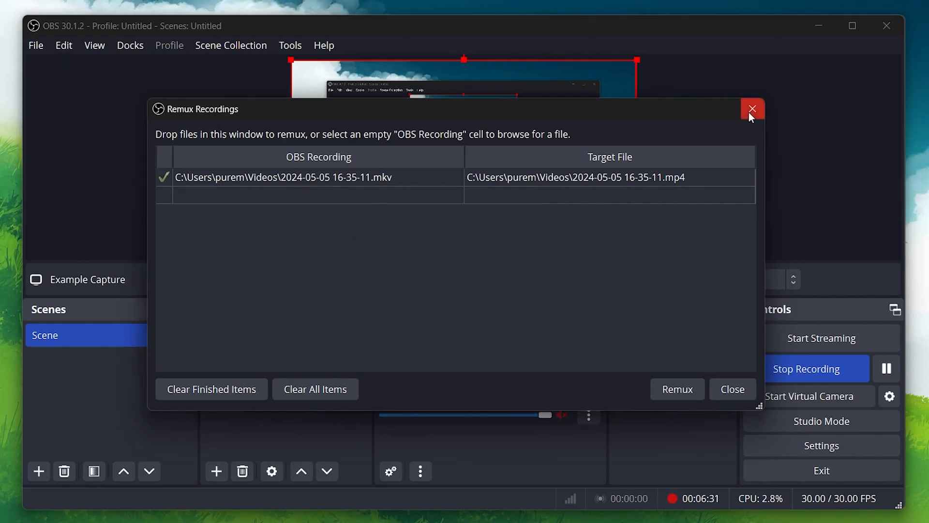